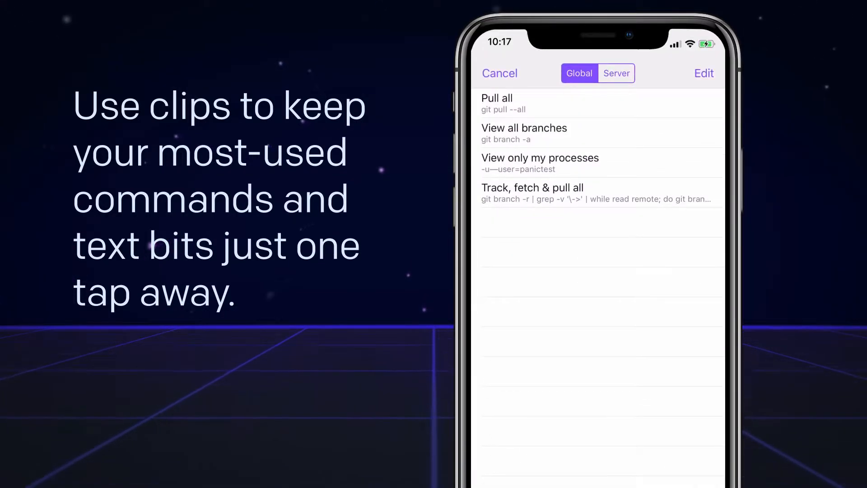
Browse the Global git command clips, then bring up the Panic Sync sign-in sheet from Settings.
{"action": "left_click", "coordinate": [615, 73]}
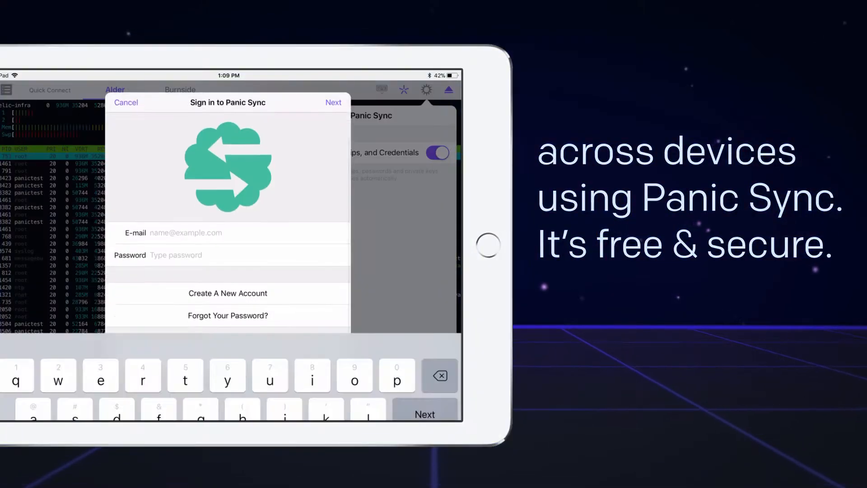
{"action": "left_click", "coordinate": [333, 102]}
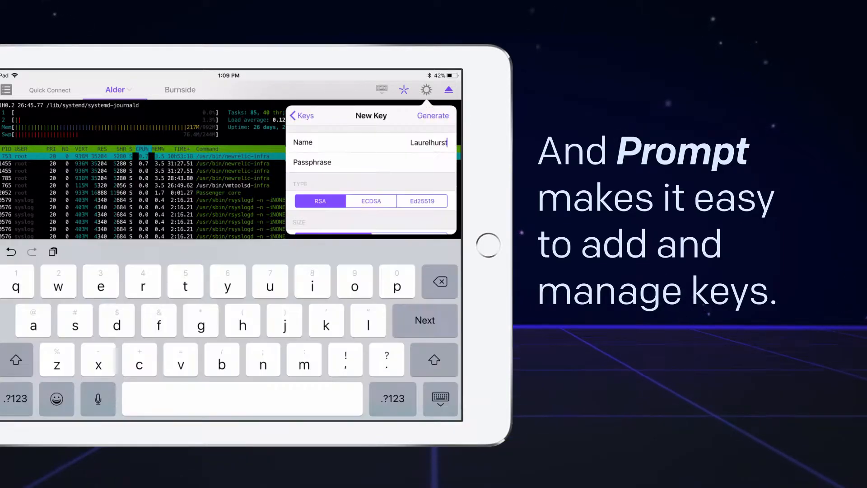
Create a new key named 'Laurelhurst', then reach the Passcode lock settings.
{"action": "left_click", "coordinate": [433, 115]}
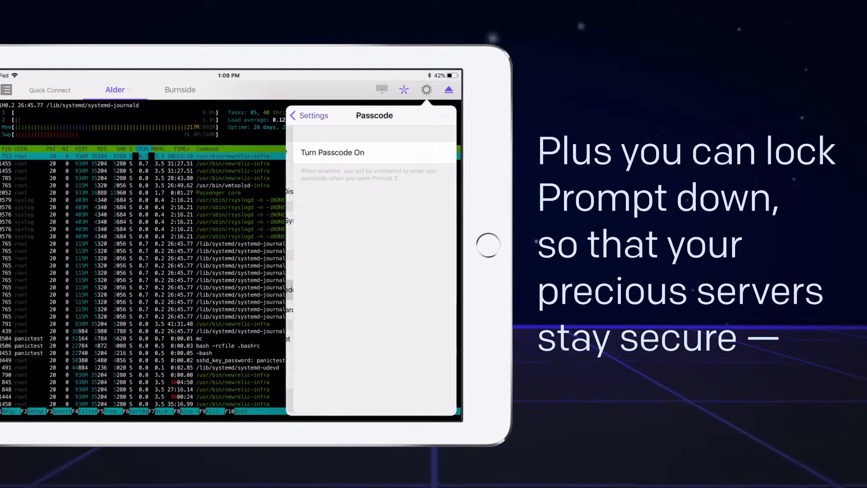
Show the extended key row (esc, ctrl, tab, arrows) for Alder, then reveal the servers list.
{"action": "left_click", "coordinate": [332, 153]}
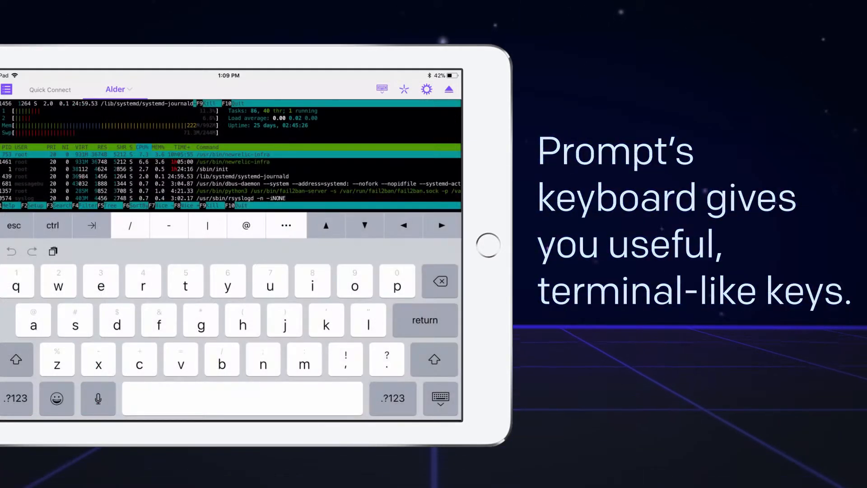
{"action": "left_click", "coordinate": [286, 225]}
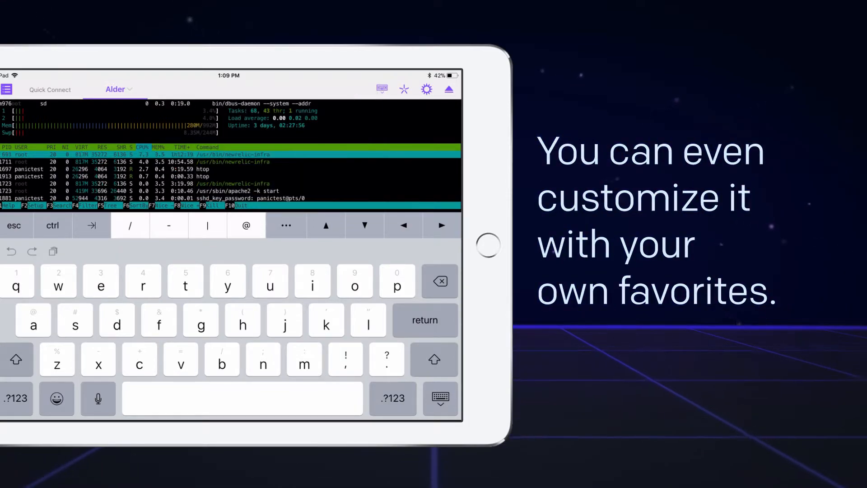
{"action": "left_click", "coordinate": [426, 89]}
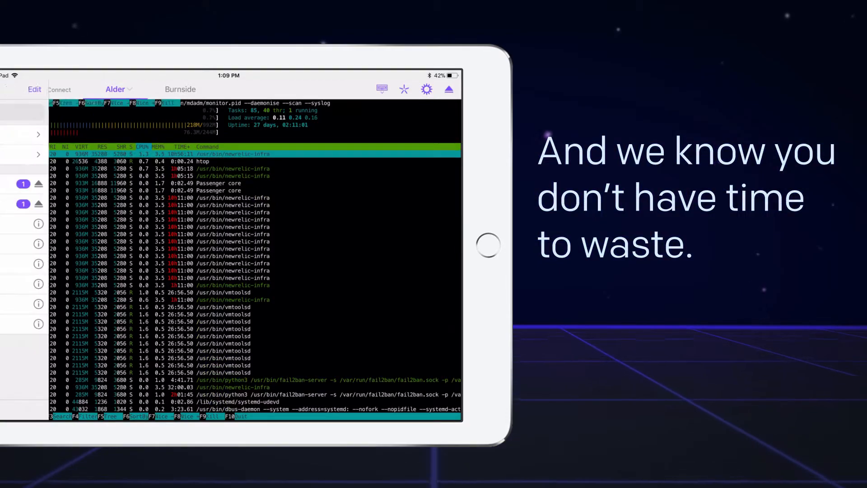
Close the sidebar and switch from Alder to the Burnside two-pane file listing.
{"action": "left_click", "coordinate": [59, 89]}
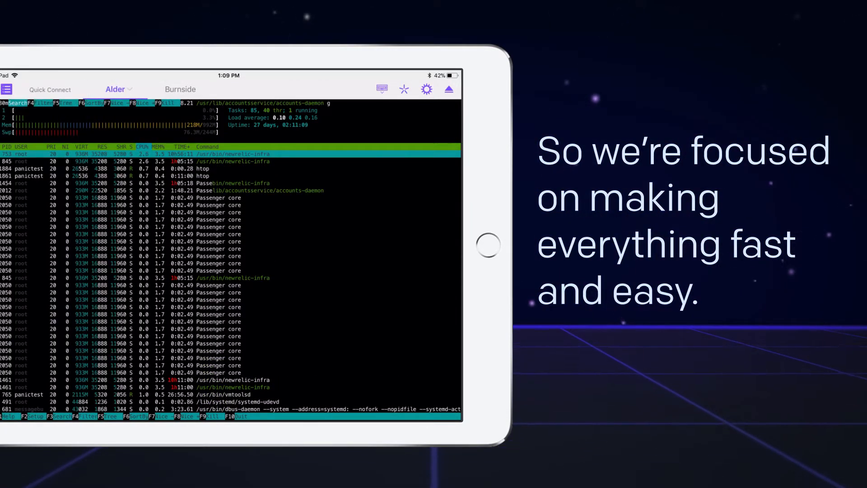
{"action": "left_click", "coordinate": [179, 89]}
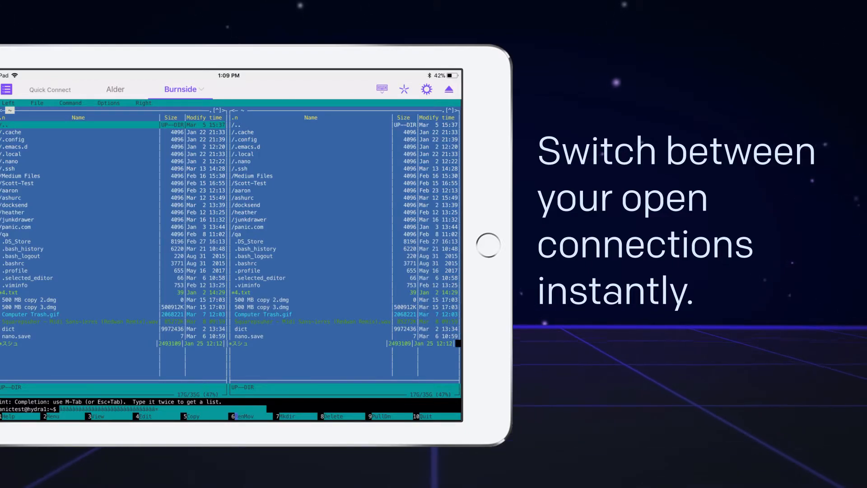